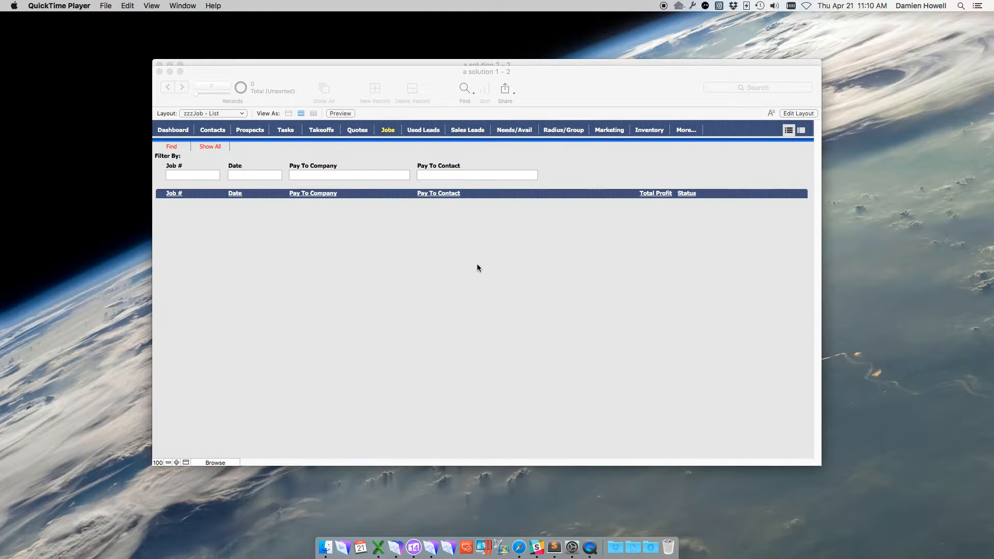
pyautogui.moveTo(473, 263)
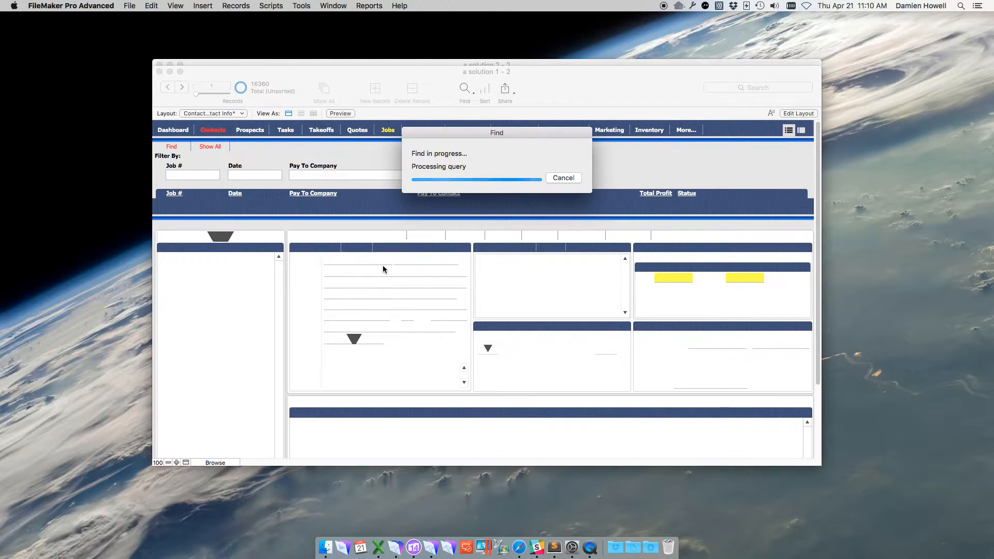
pyautogui.moveTo(390, 266)
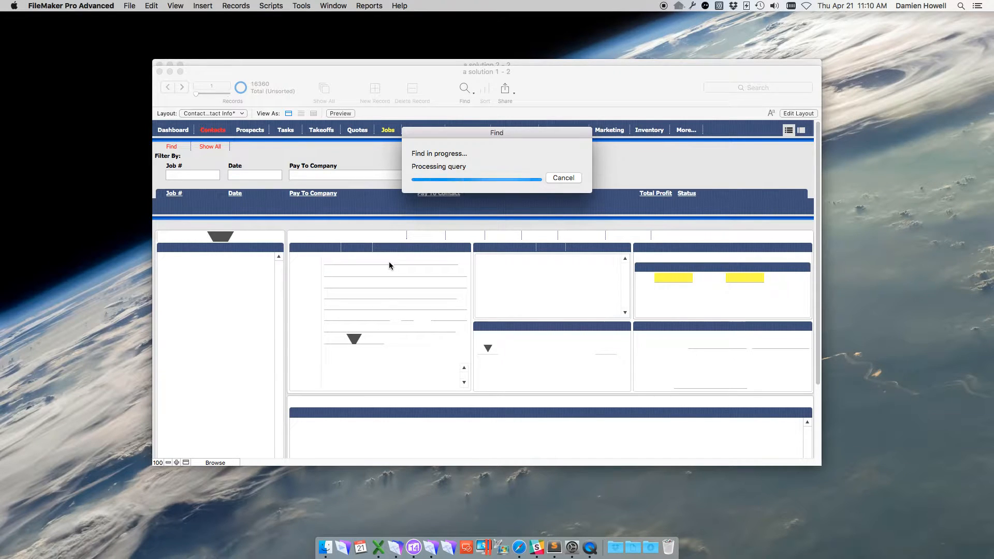
pyautogui.moveTo(206, 319)
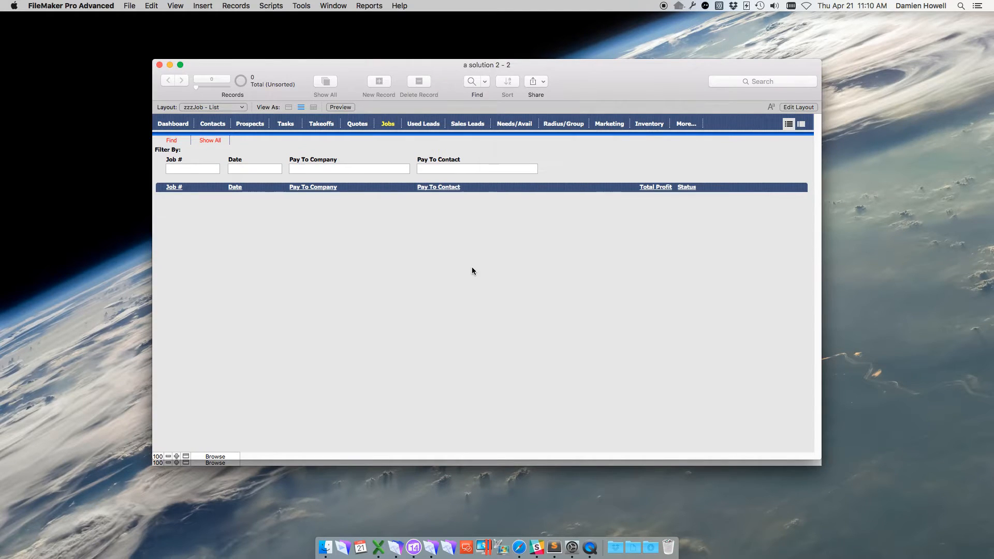
pyautogui.moveTo(468, 274)
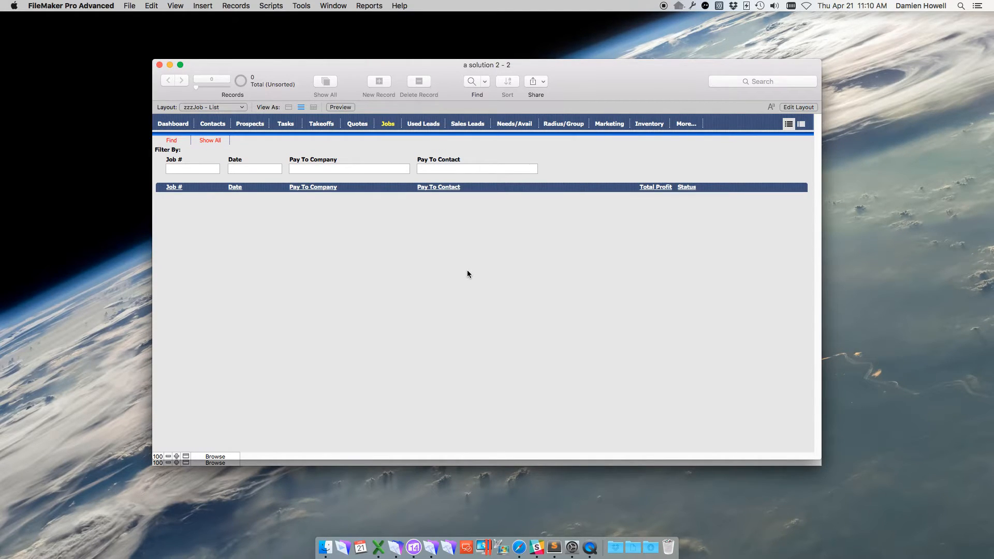
# Open the Contacts layout, then put the Contact panel into Edit mode and back to browsing.
pyautogui.click(212, 124)
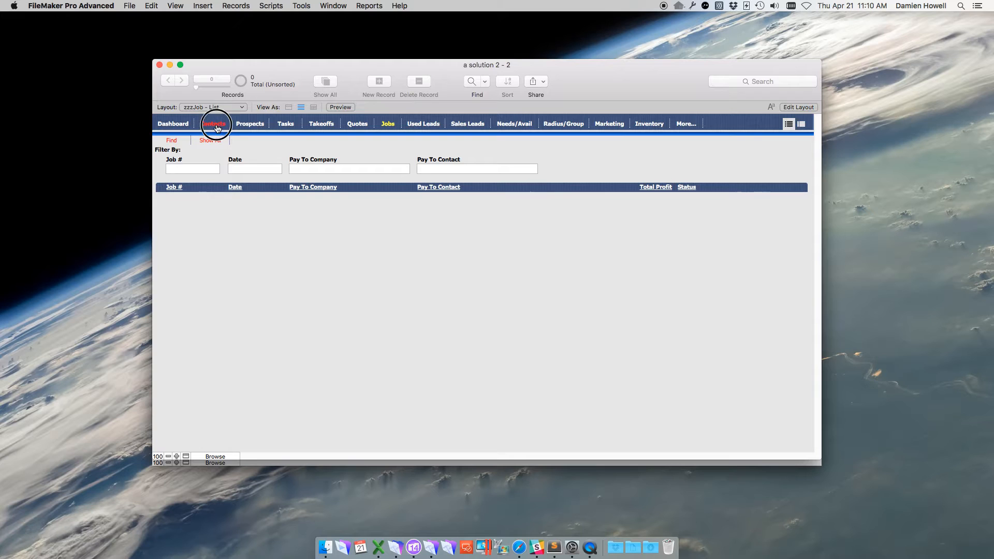
pyautogui.click(214, 123)
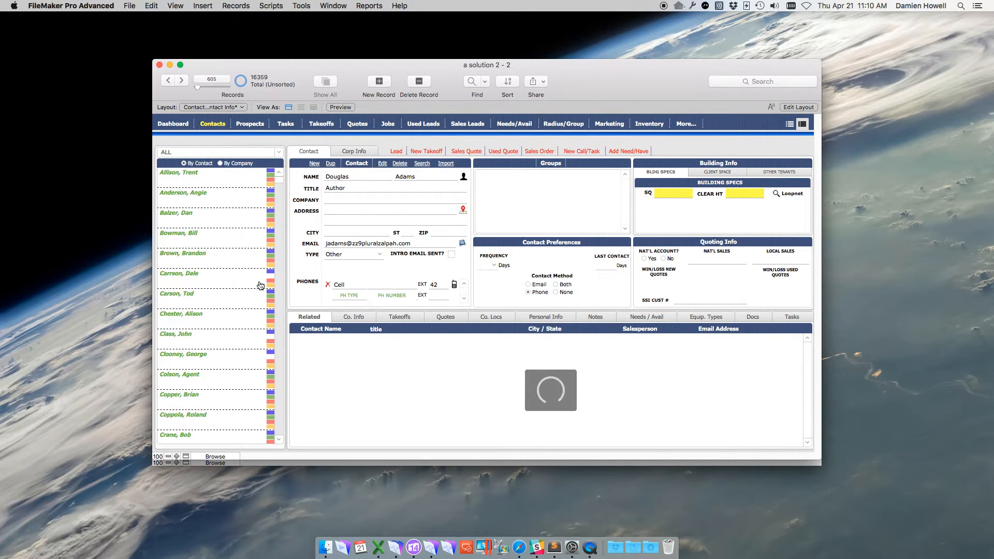
pyautogui.moveTo(603, 391)
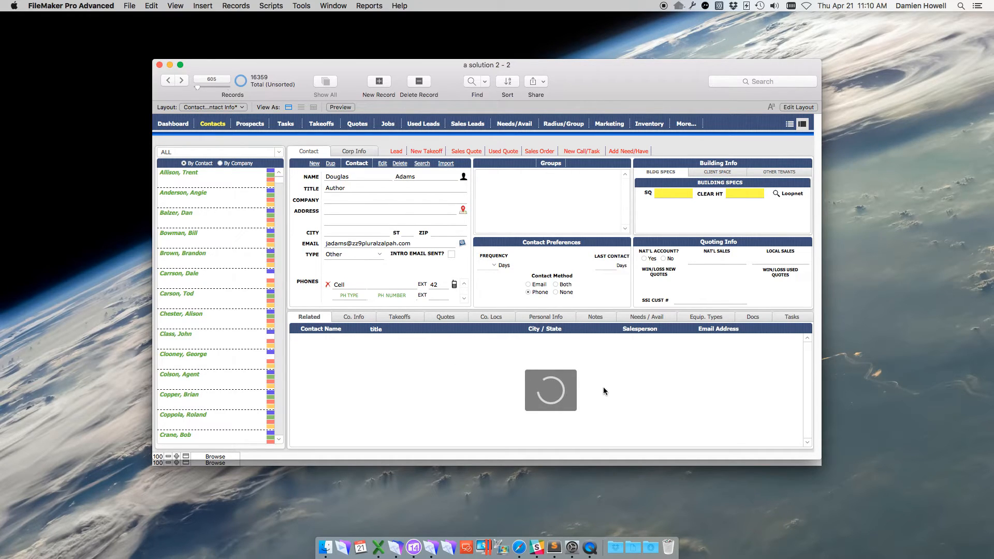
pyautogui.moveTo(624, 388)
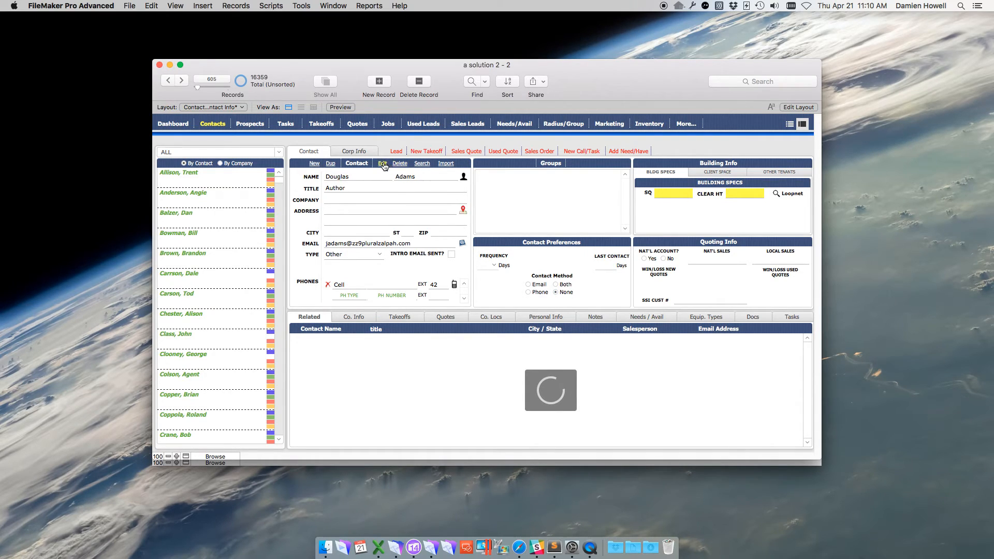
pyautogui.click(381, 164)
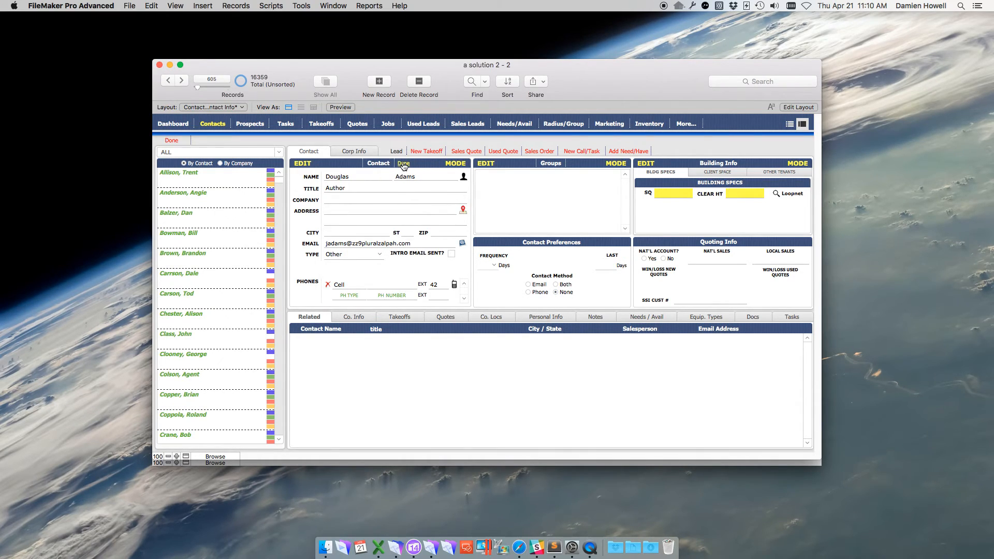
pyautogui.click(403, 163)
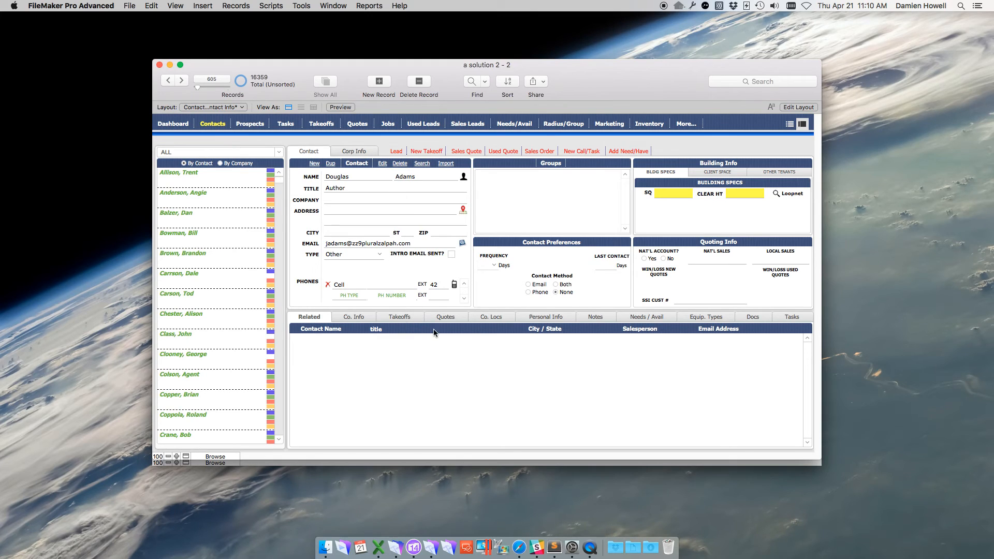